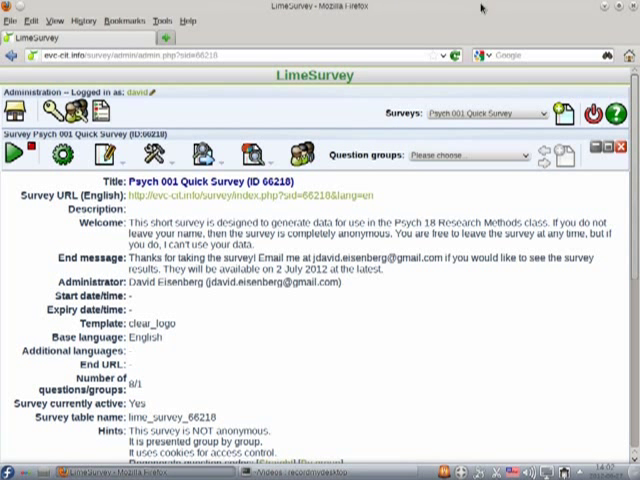
mouse_move(472, 413)
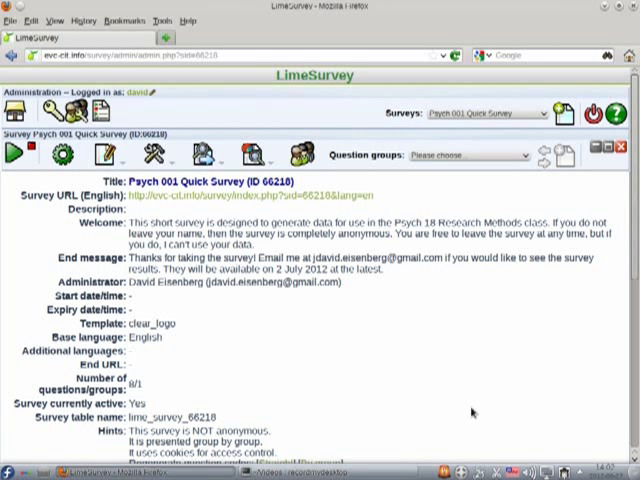
mouse_move(472, 413)
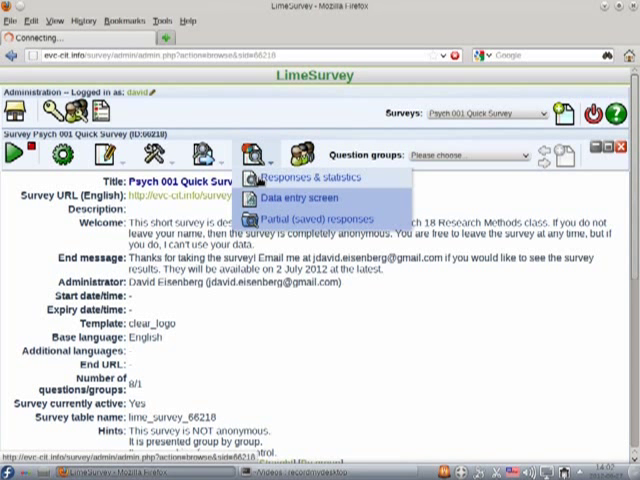
- Bring up the export settings for the Psych 001 Quick Survey results
click(311, 176)
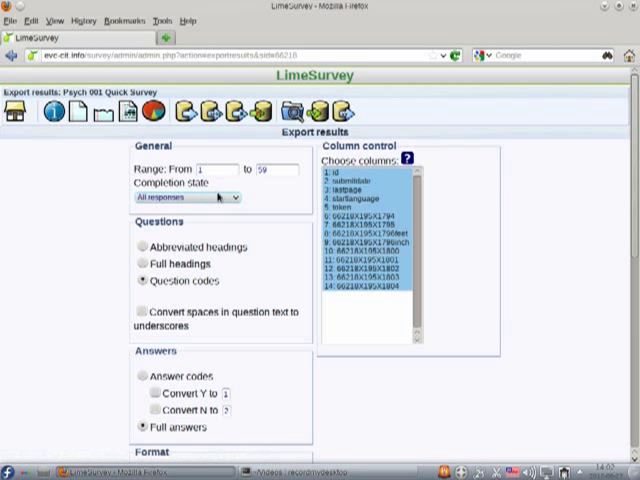
- Limit the export to completed responses only, with answer codes instead of full answers
click(185, 197)
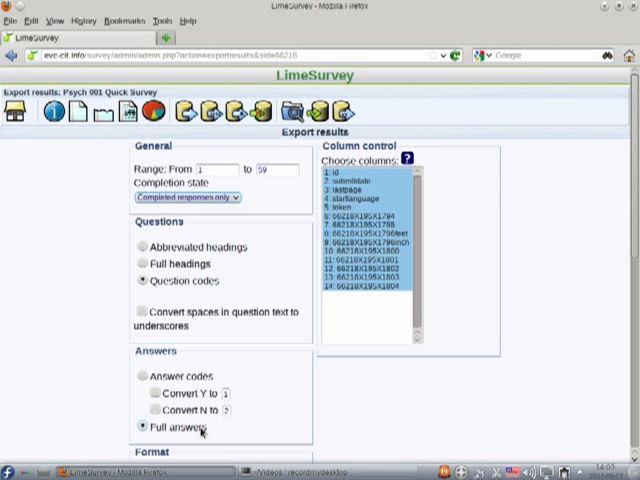
click(133, 378)
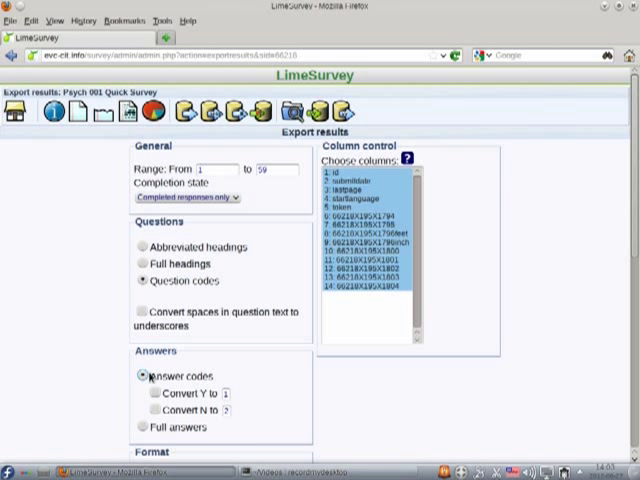
mouse_move(222, 377)
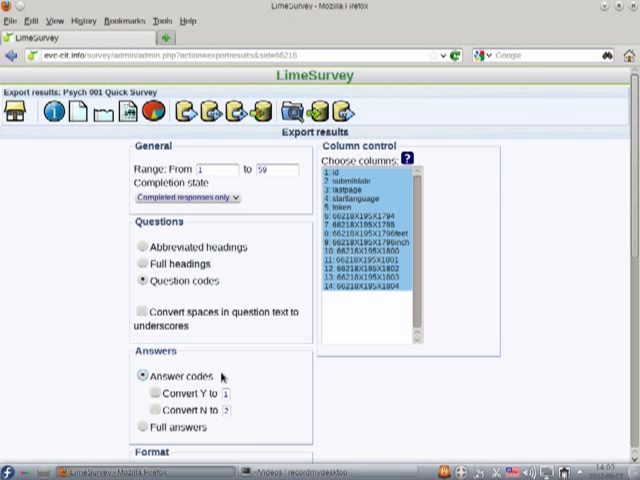
mouse_move(320, 378)
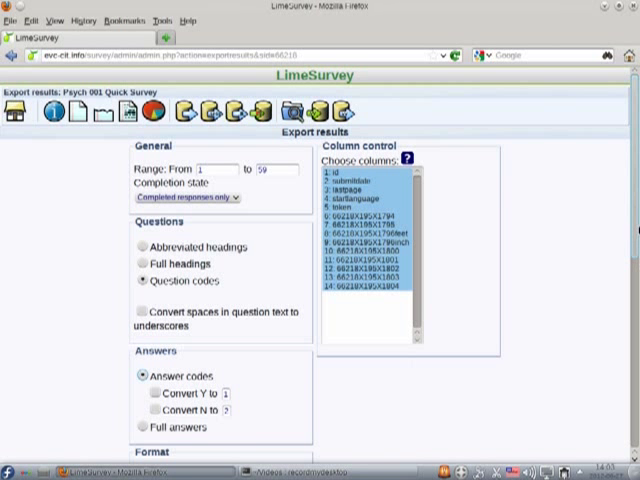
- Choose 'CSV File (all charsets)' as the export format
scroll(down, 3)
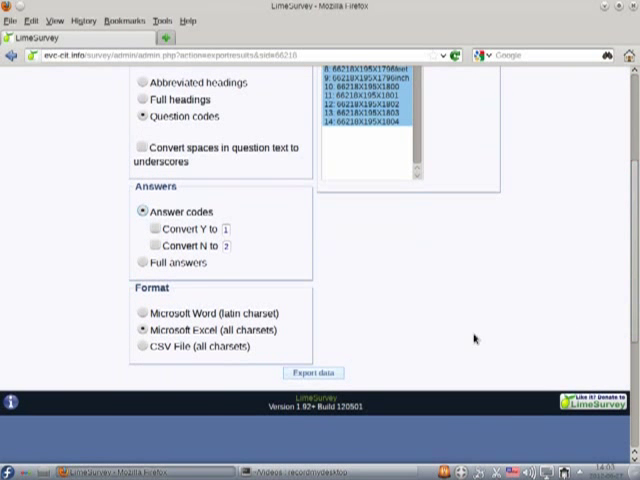
click(140, 346)
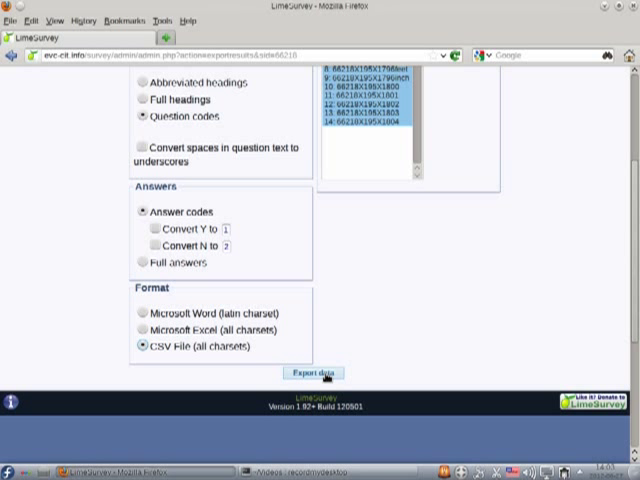
- Export the data so Firefox offers to save results-survey66218.csv
click(313, 371)
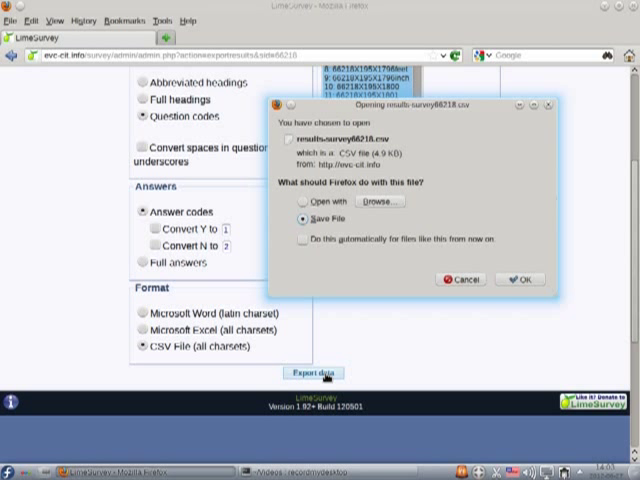
mouse_move(338, 278)
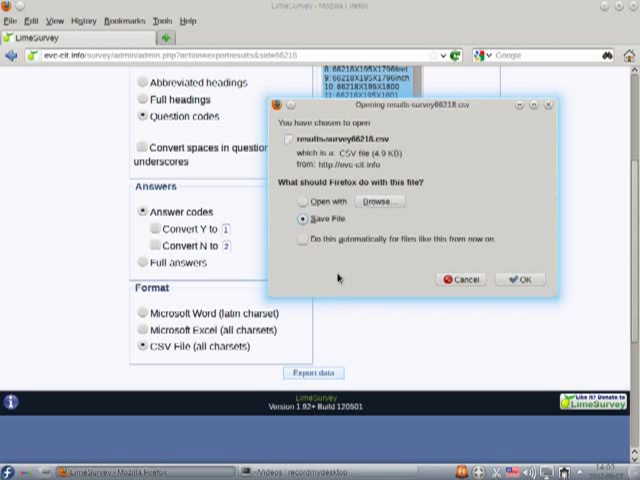